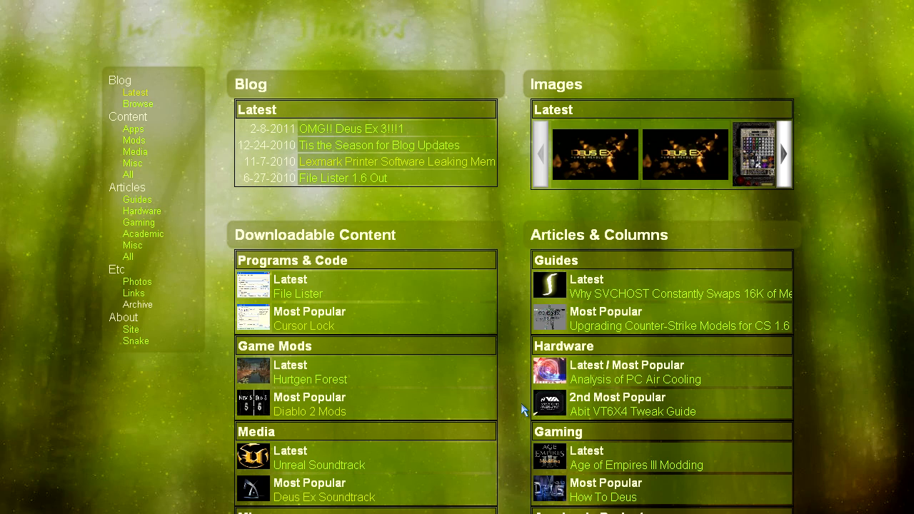
mouse_move(303, 326)
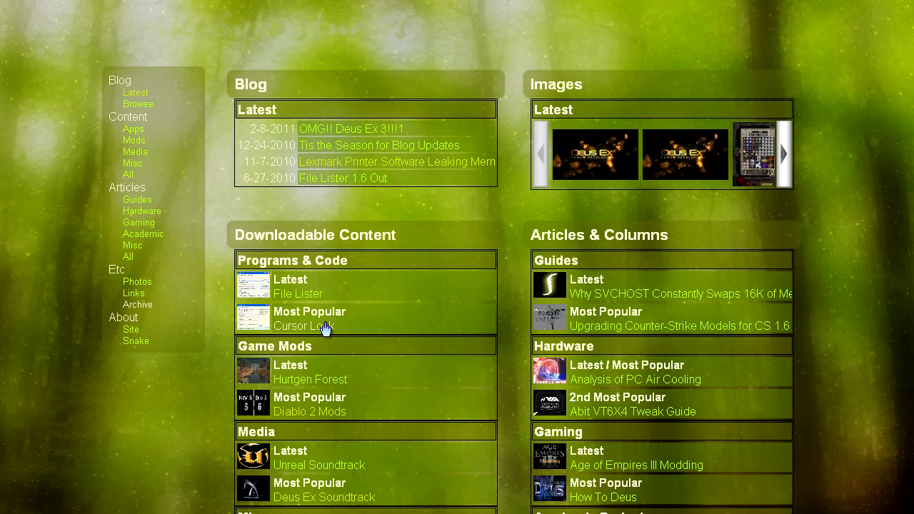
Download the Cursor Lock 2.5.1 setup file from the SnakeByte Studios HTTP mirror.
left_click(302, 326)
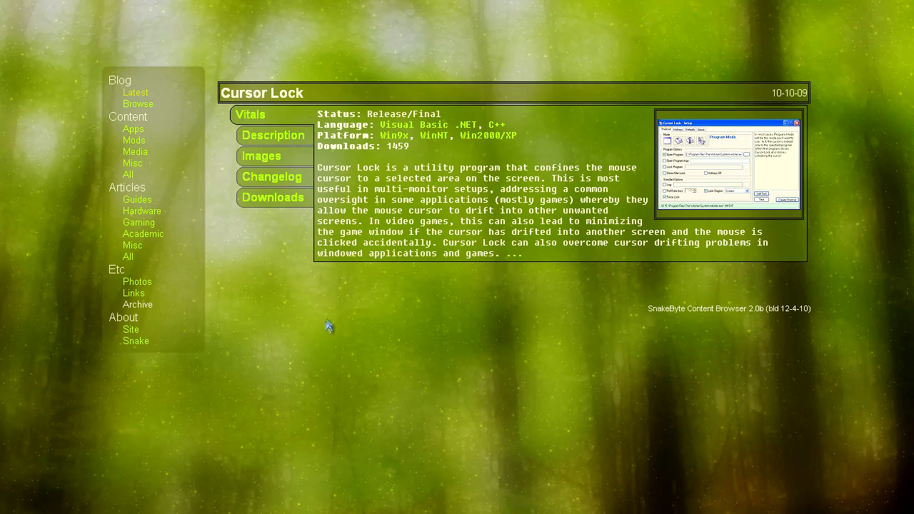
left_click(273, 197)
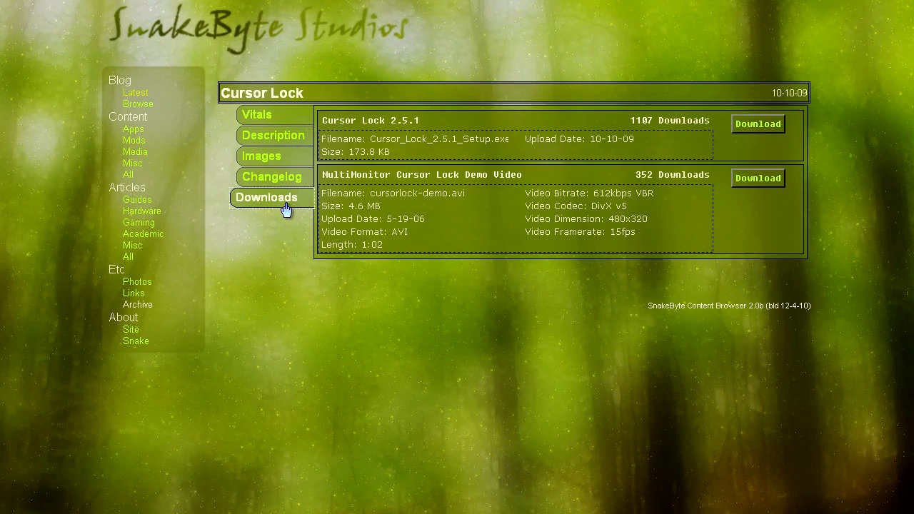
scroll("down", 3)
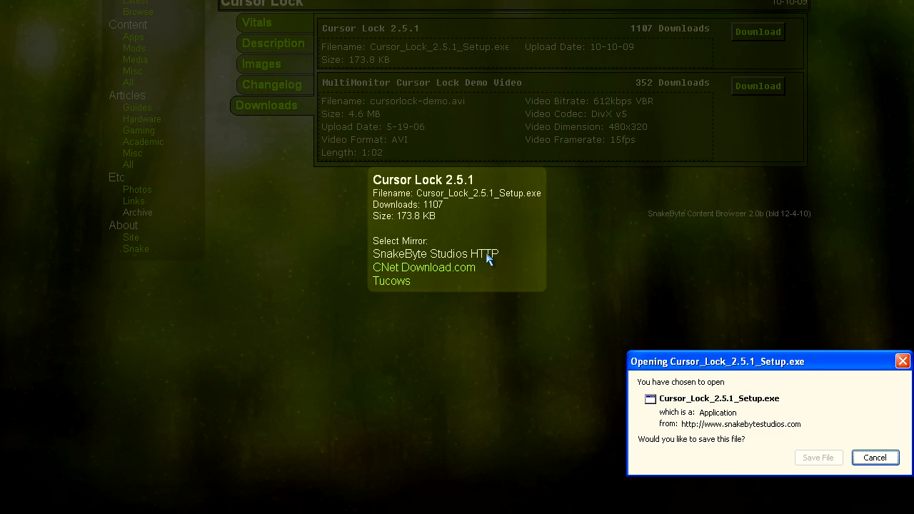
left_click(874, 457)
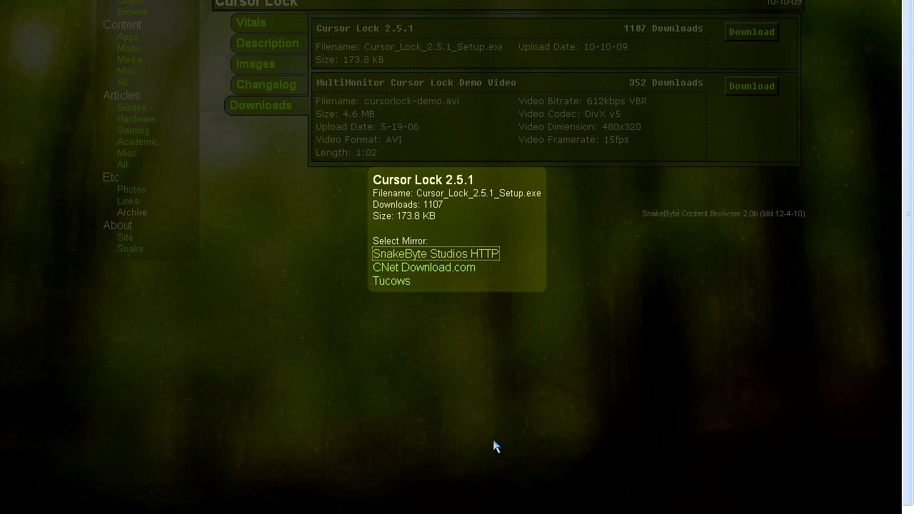
left_click(434, 254)
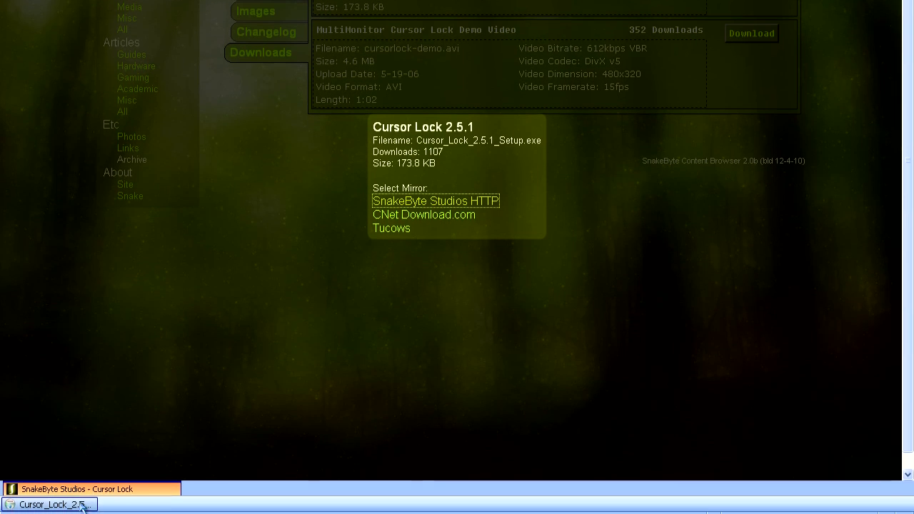
Run the downloaded setup, accept the default folder and shortcuts, and finish with Cursor Lock launched.
left_click(49, 506)
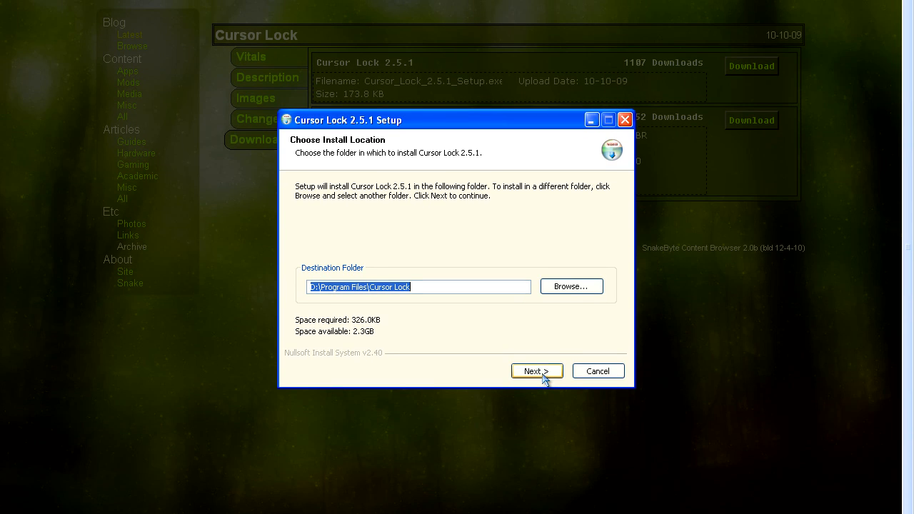
left_click(537, 372)
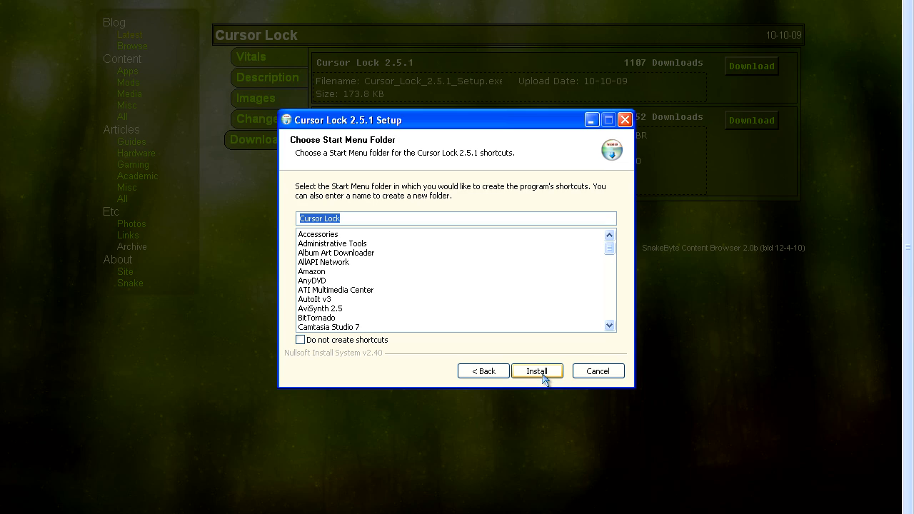
left_click(537, 372)
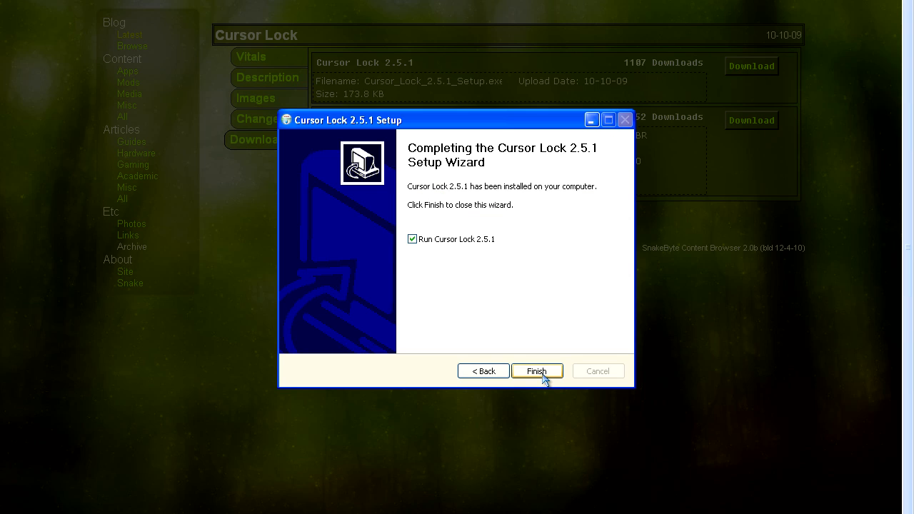
left_click(537, 371)
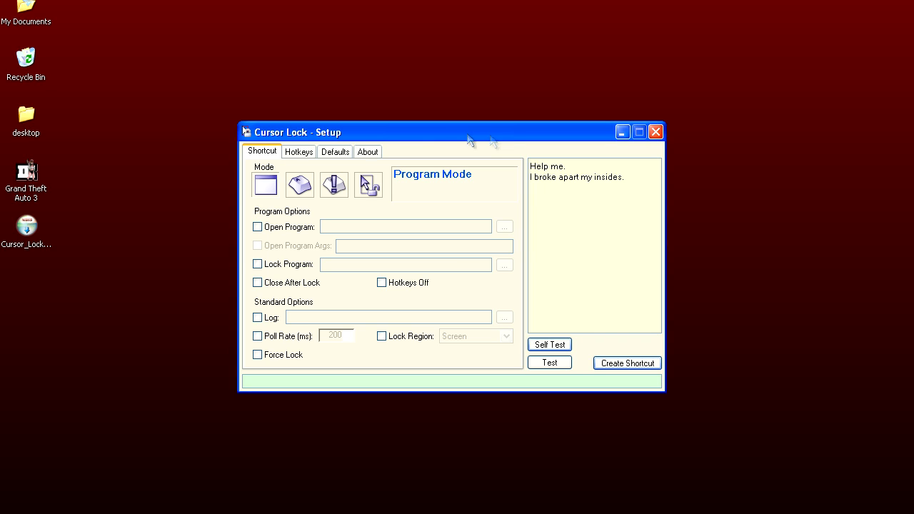
Enable the lock-toggle hotkey WIN+SHIFT+Z and the close hotkey WIN+SHIFT+X.
left_click(298, 152)
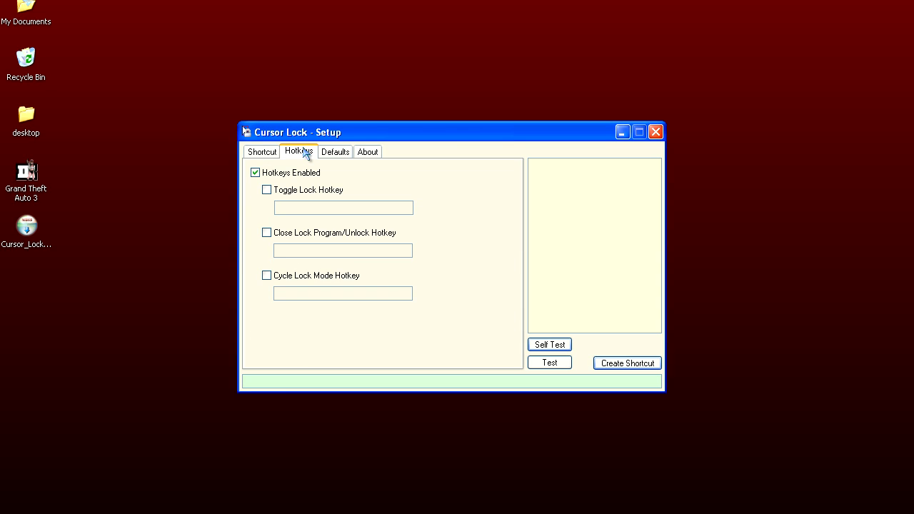
left_click(266, 188)
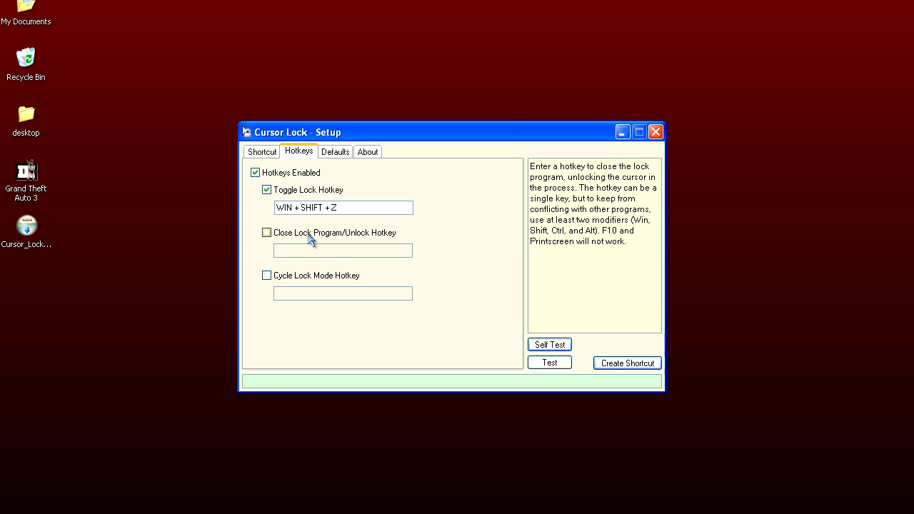
left_click(265, 231)
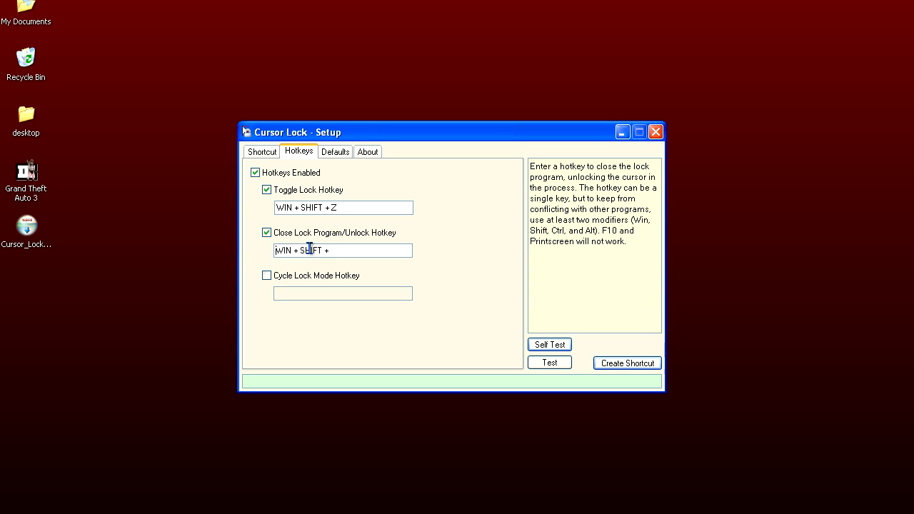
type("X")
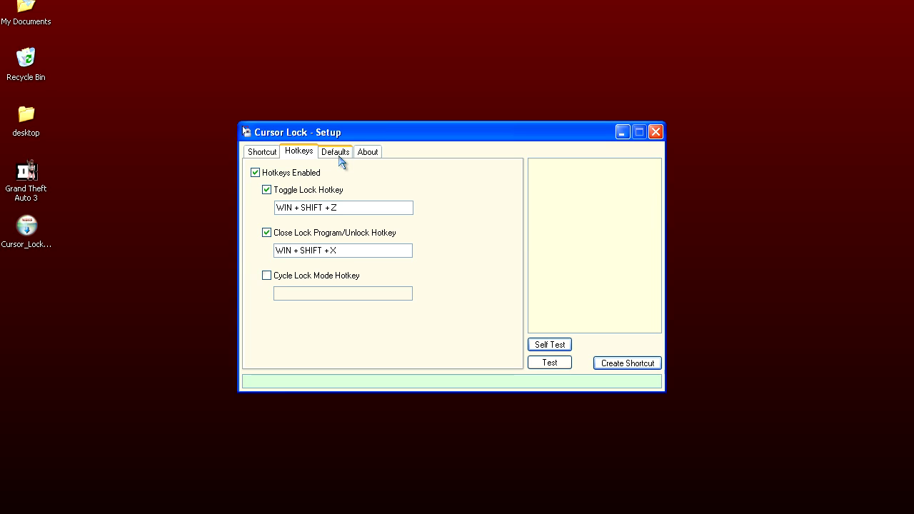
Turn off default logging, then view the About page's version and documentation info.
left_click(334, 152)
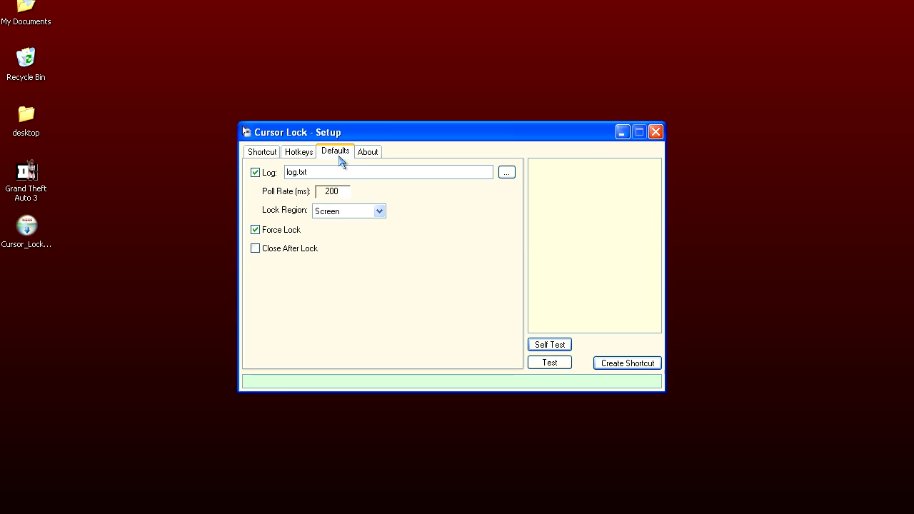
left_click(255, 171)
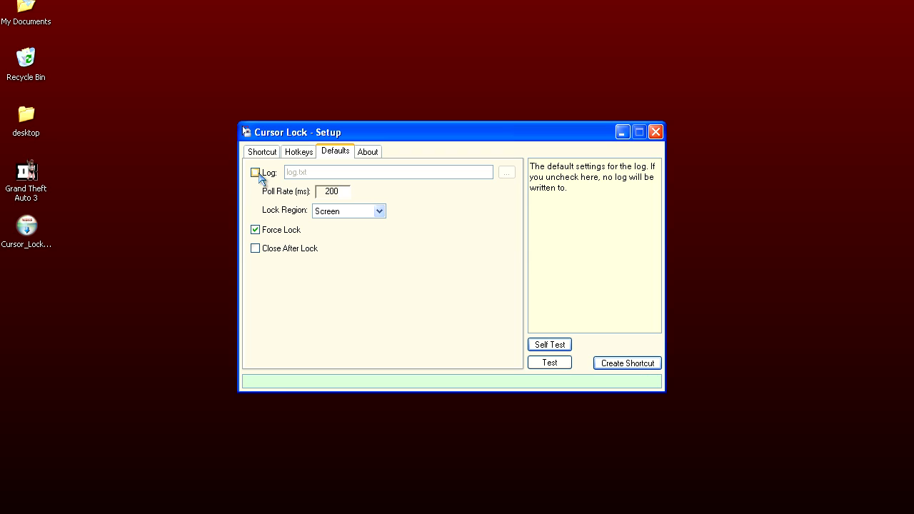
left_click(254, 173)
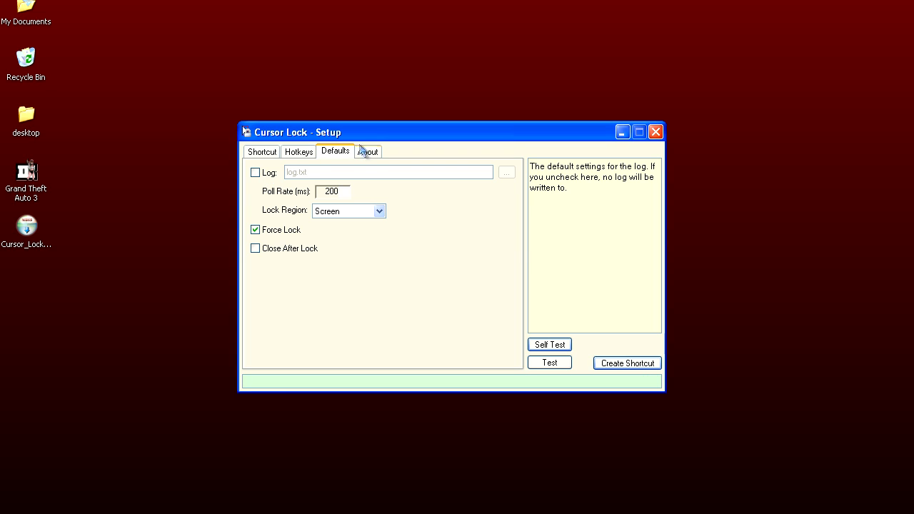
left_click(369, 151)
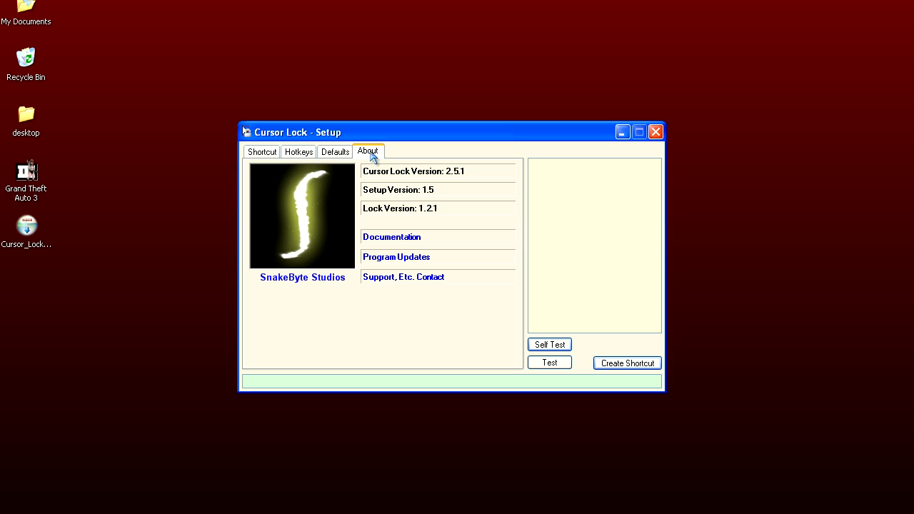
left_click(391, 237)
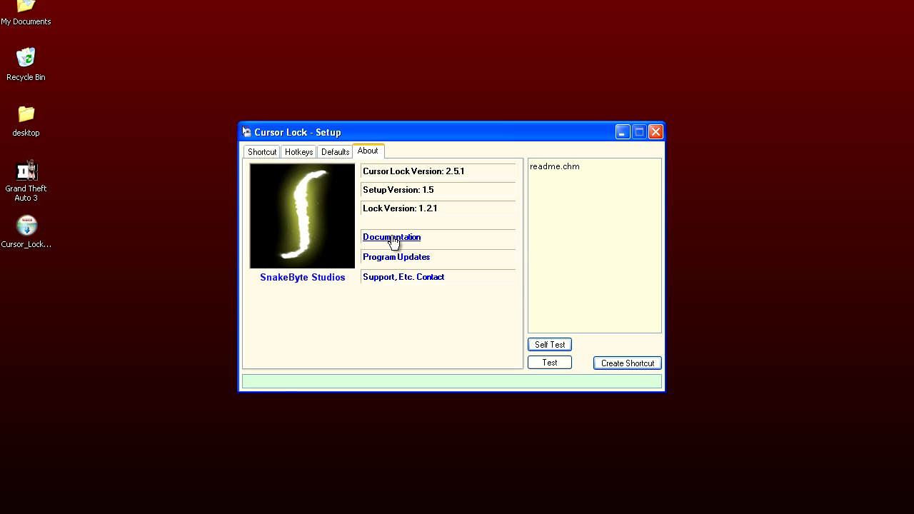
left_click(391, 237)
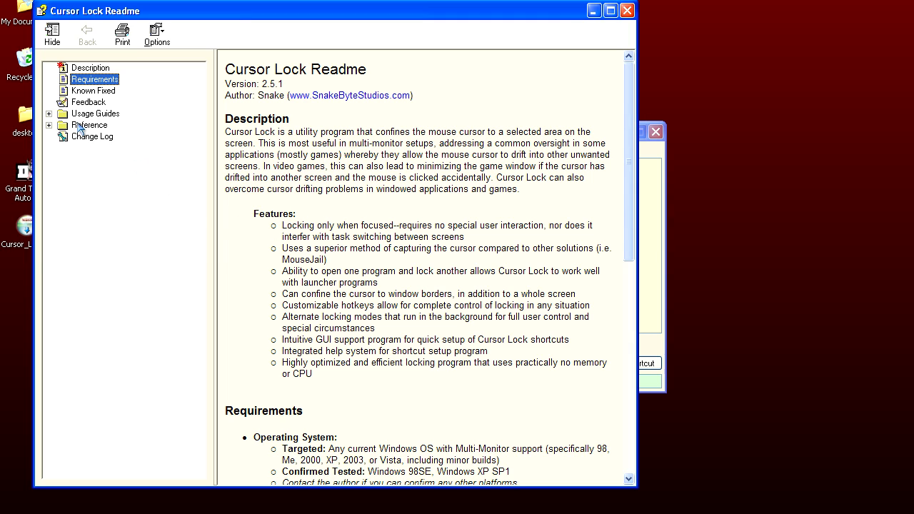
left_click(94, 112)
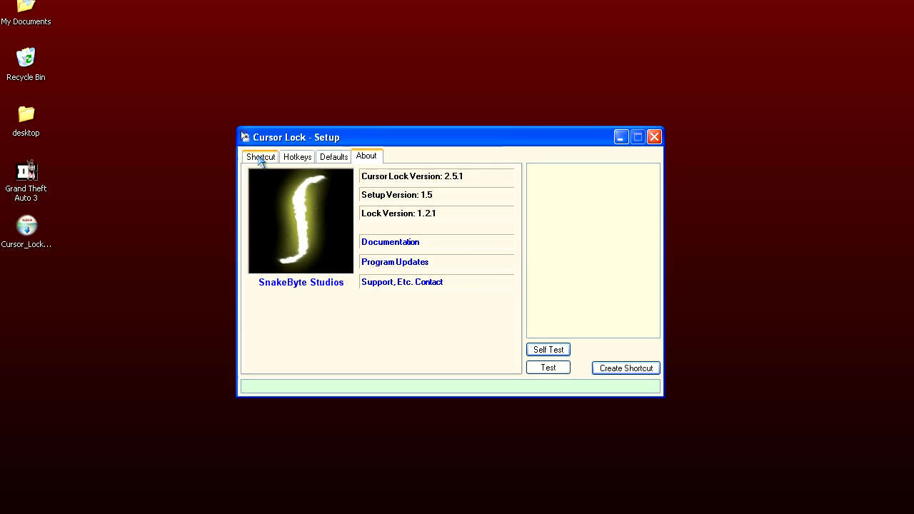
On the Shortcut page, review the User and Strict User mode descriptions and choose Program Mode.
left_click(260, 155)
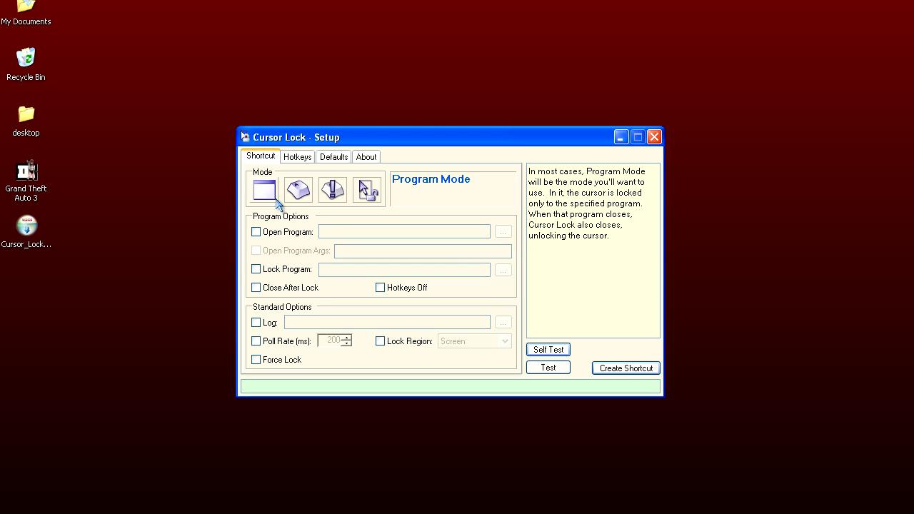
left_click(297, 188)
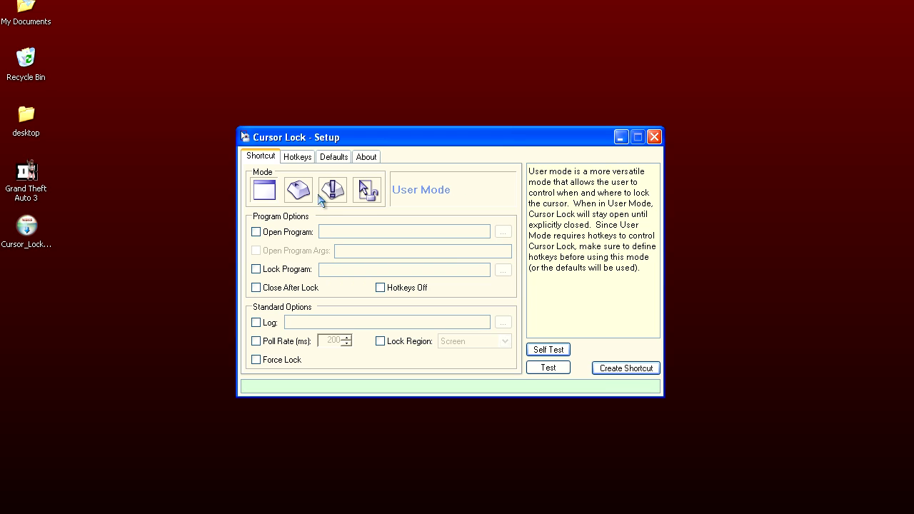
left_click(365, 188)
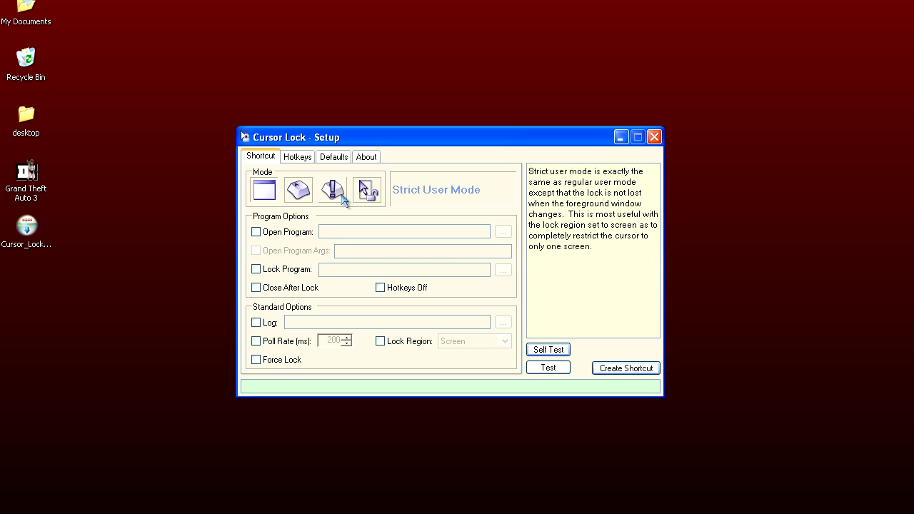
left_click(365, 189)
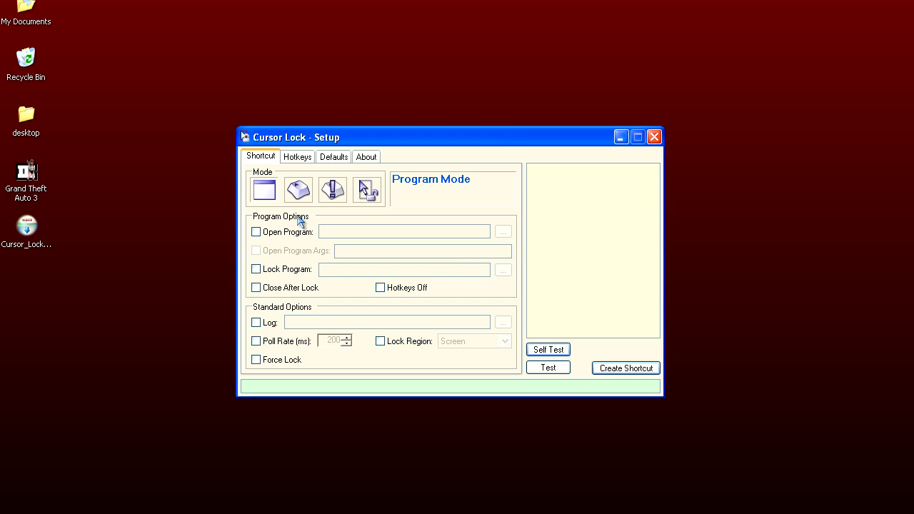
mouse_move(294, 255)
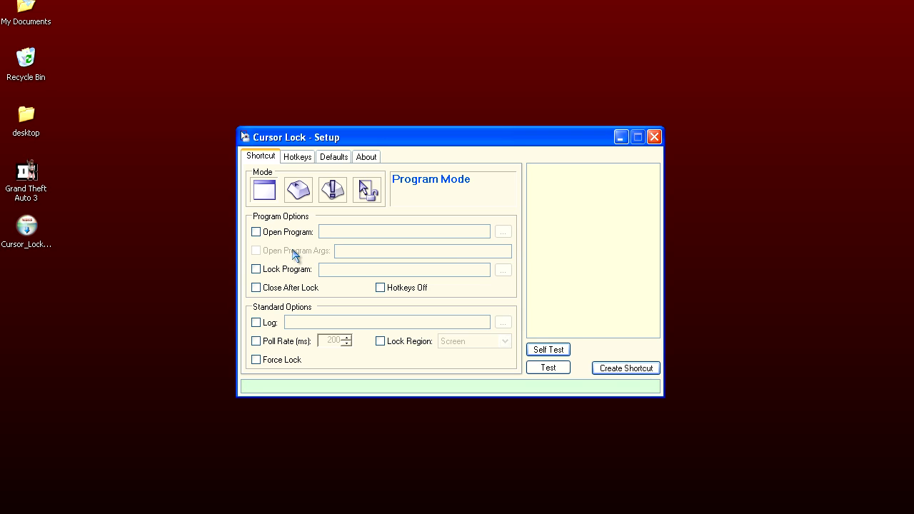
left_click(256, 287)
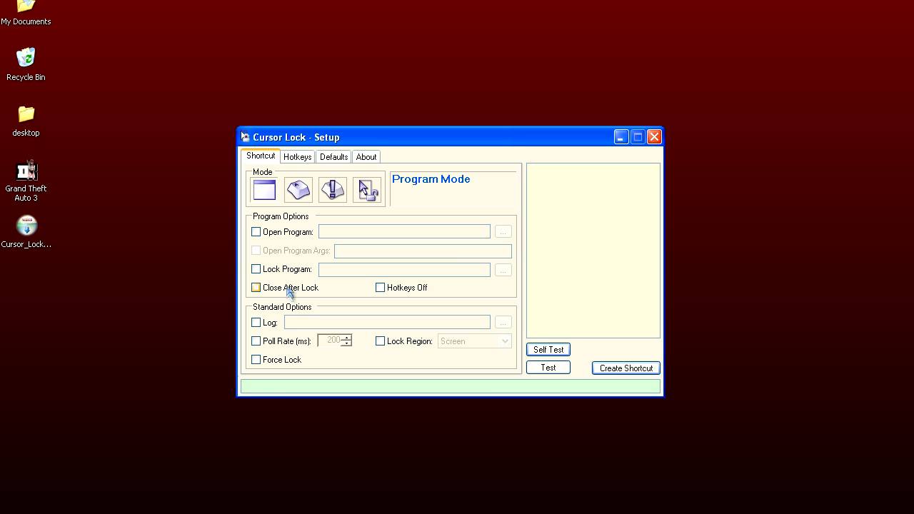
left_click(331, 188)
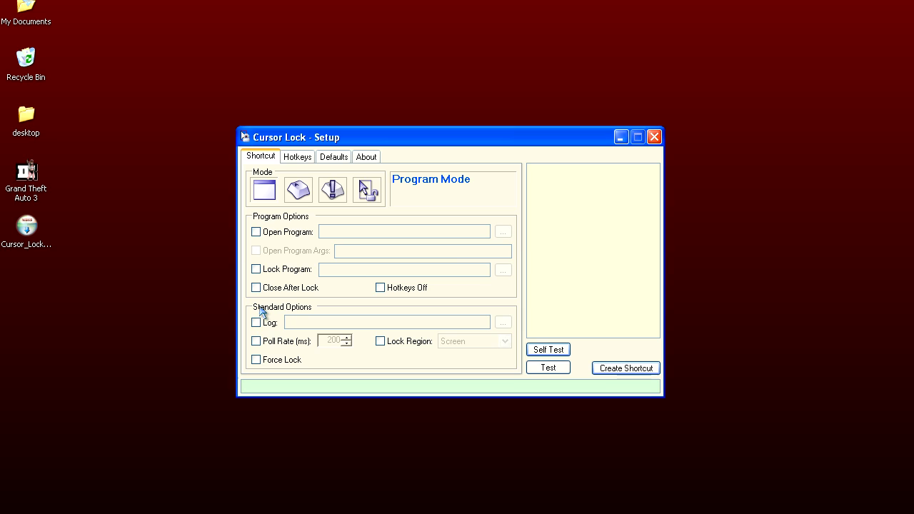
mouse_move(462, 241)
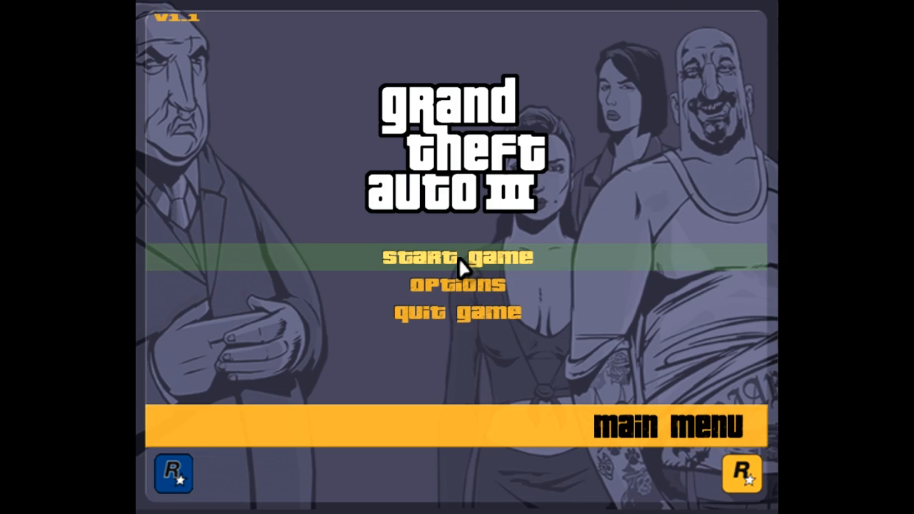
Start a new game in Grand Theft Auto III before quitting back to Cursor Lock.
left_click(458, 257)
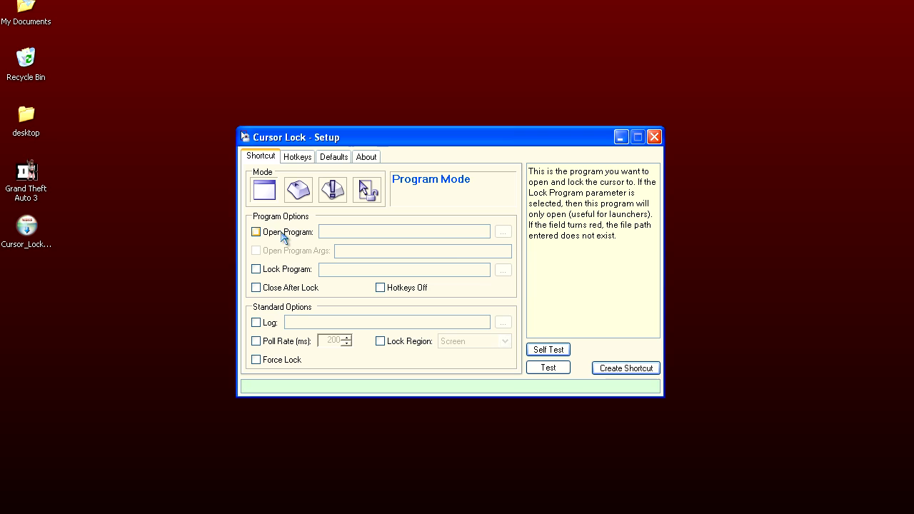
Set Open Program to GTA3's gta3.exe and save the gta3 (CursorLock) shortcut to the Desktop.
left_click(255, 231)
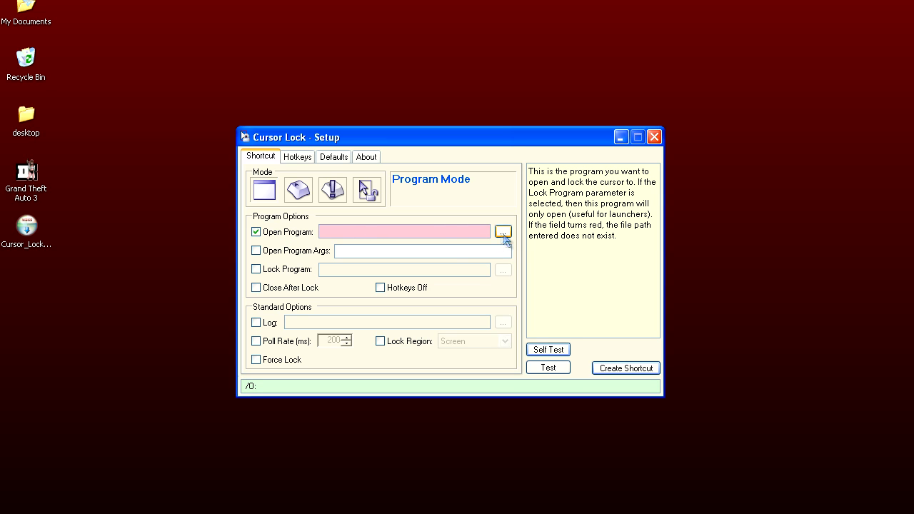
left_click(503, 231)
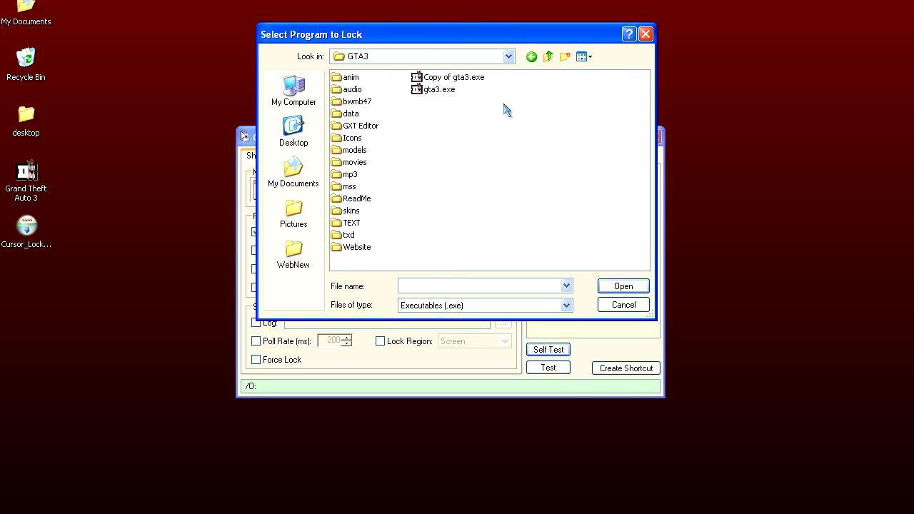
double_click(439, 89)
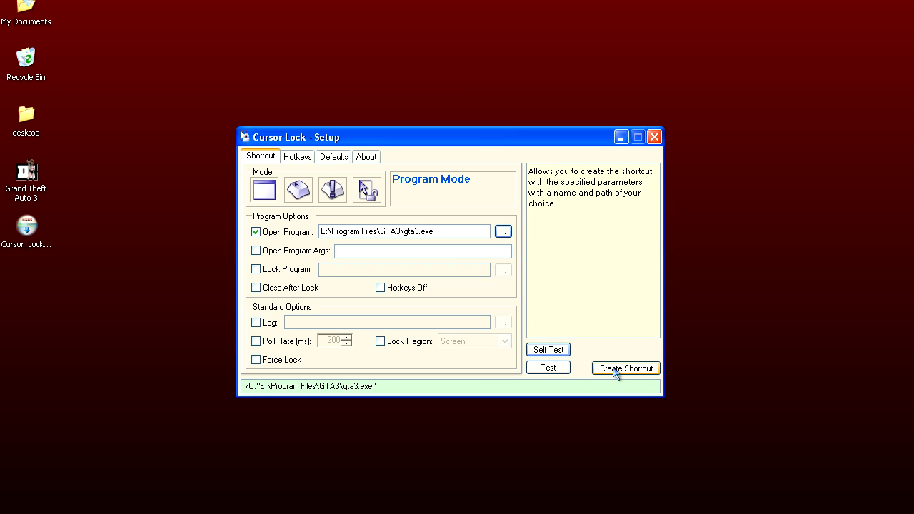
left_click(626, 369)
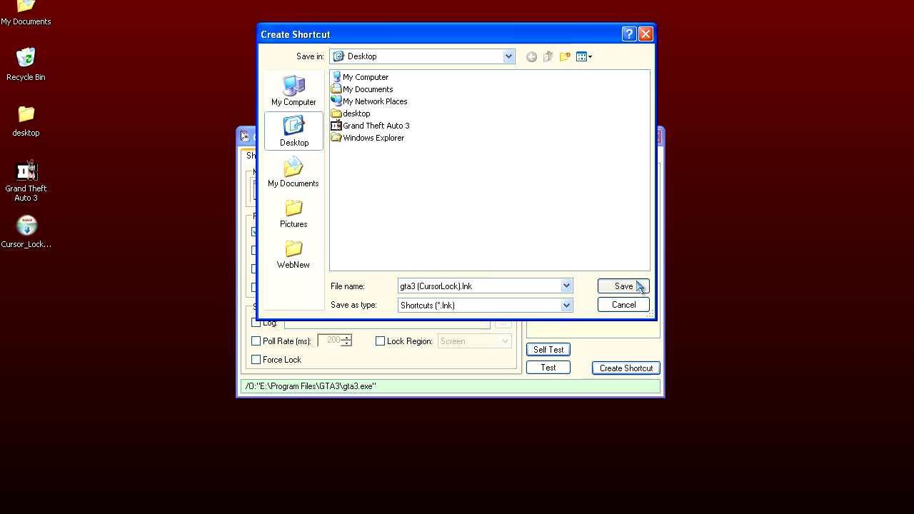
left_click(623, 286)
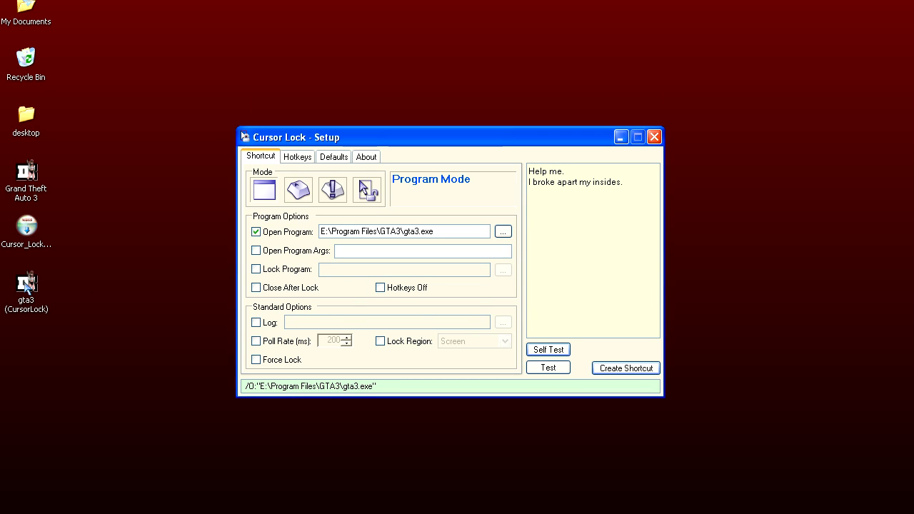
left_click(26, 285)
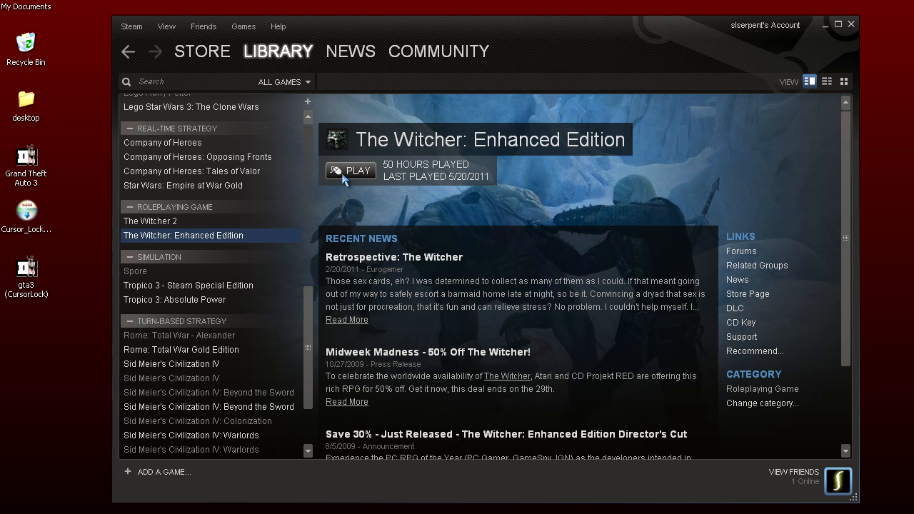
Start The Witcher: Enhanced Edition from Steam's play prompt.
left_click(350, 171)
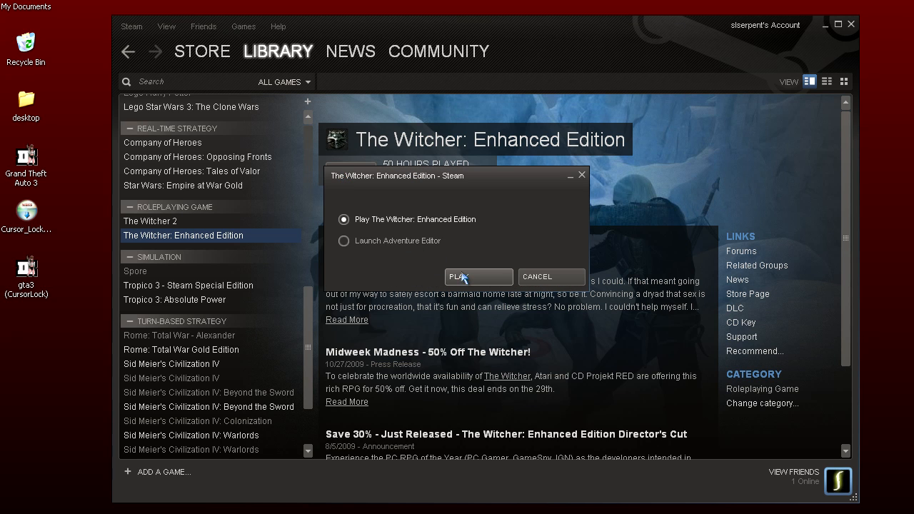
left_click(477, 277)
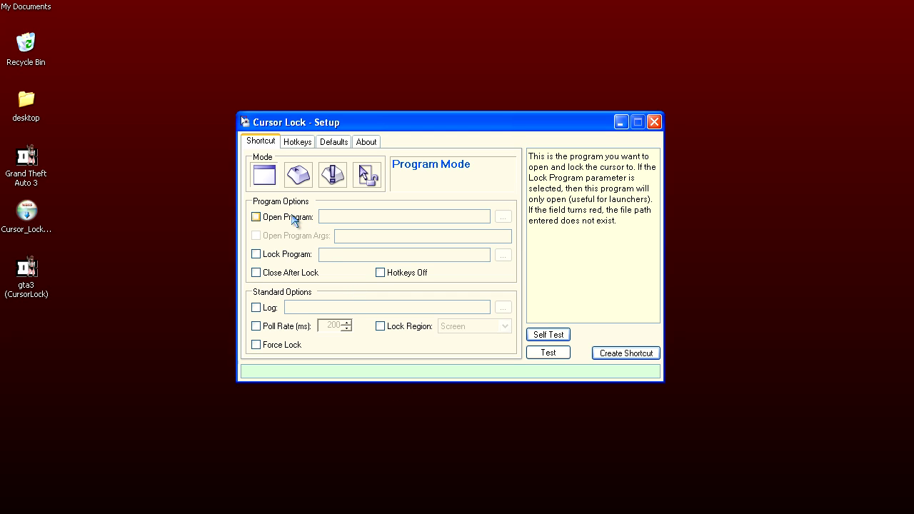
Set Open Program to Valve\Steam\Steam.exe and enable locking a separate program.
left_click(255, 217)
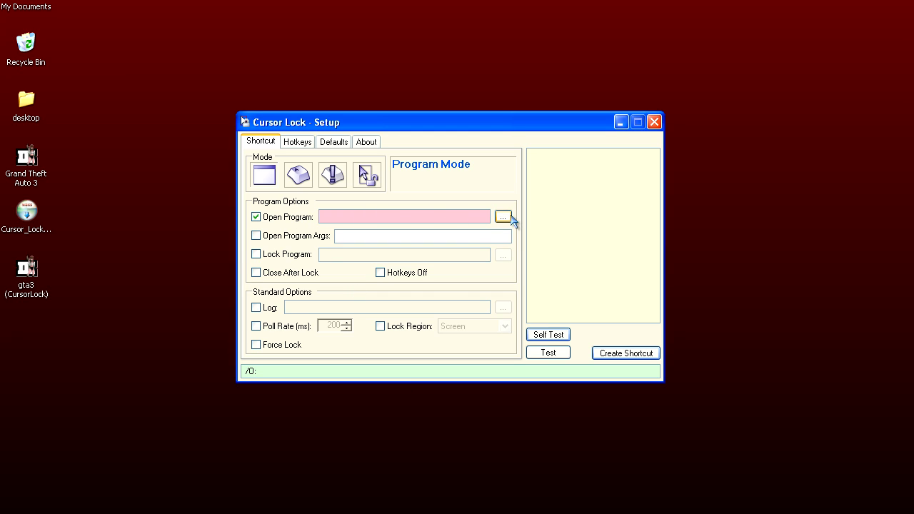
left_click(503, 217)
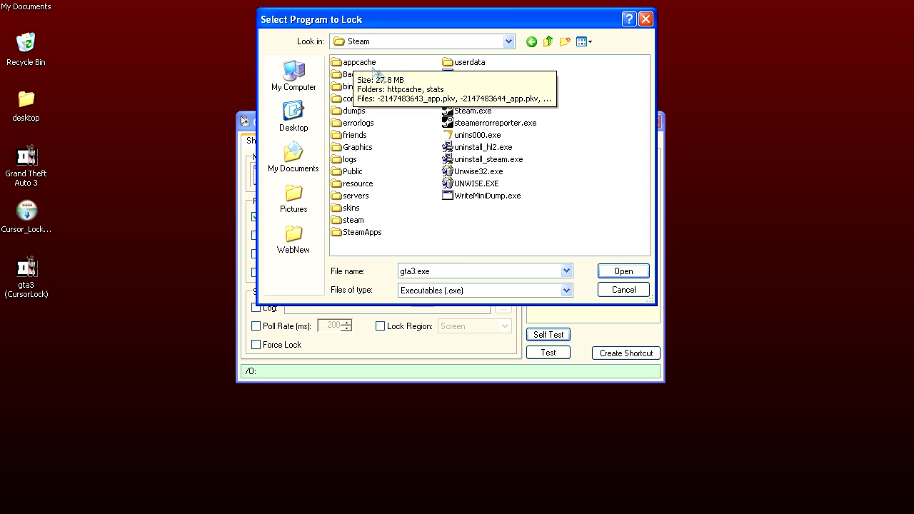
left_click(621, 271)
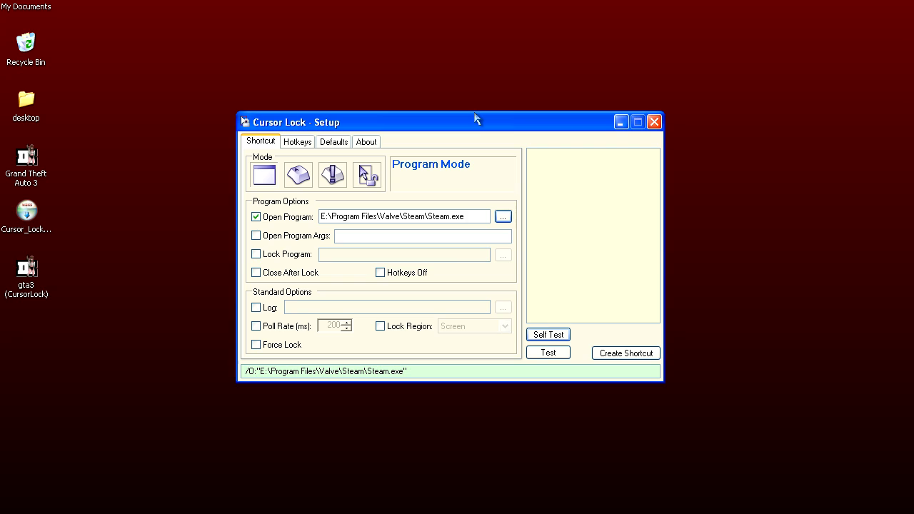
left_click(257, 254)
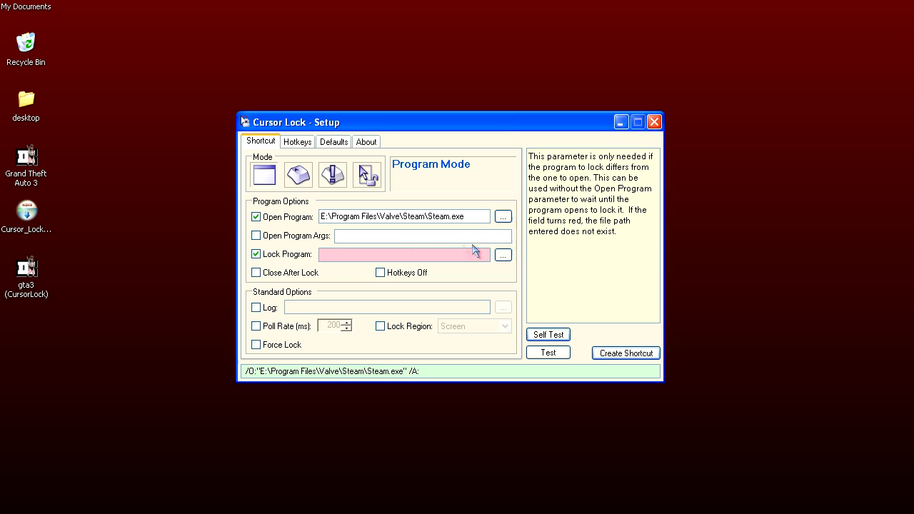
Set Lock Program to witcher.exe in SteamApps > common > the witcher enhanced edition > System.
left_click(503, 254)
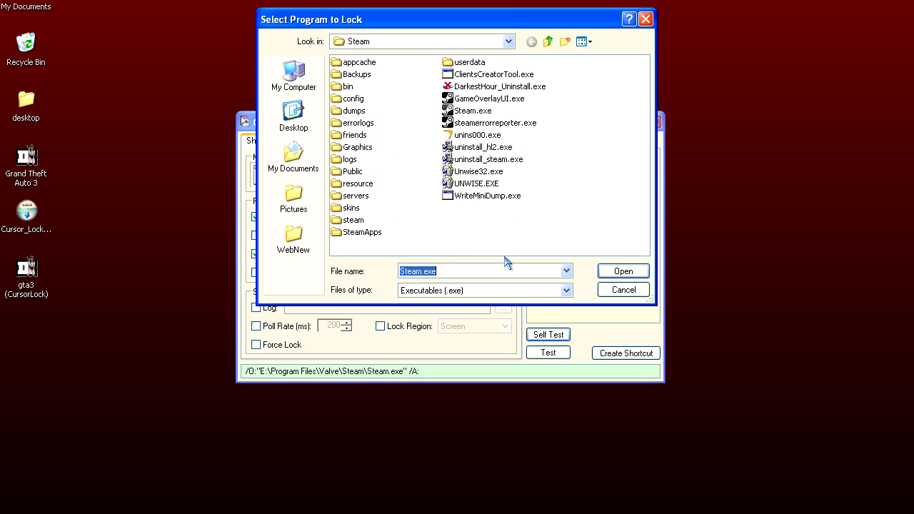
mouse_move(574, 177)
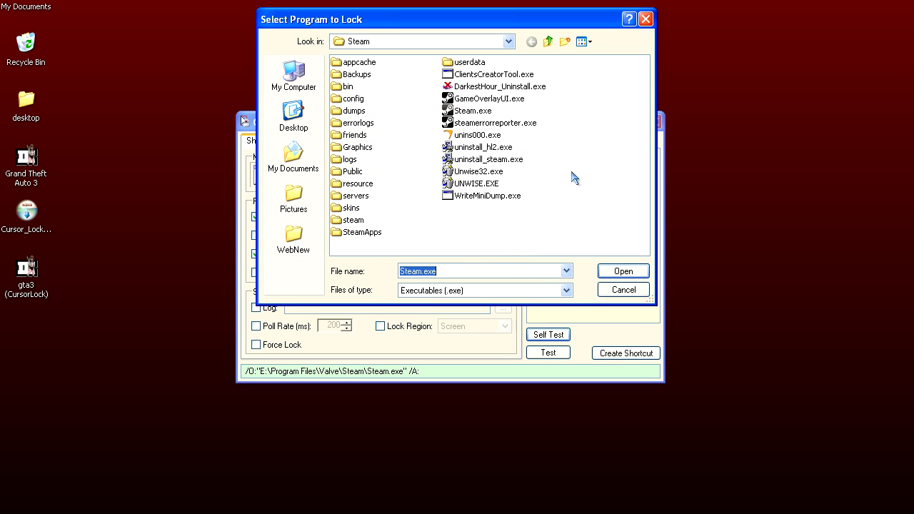
double_click(363, 232)
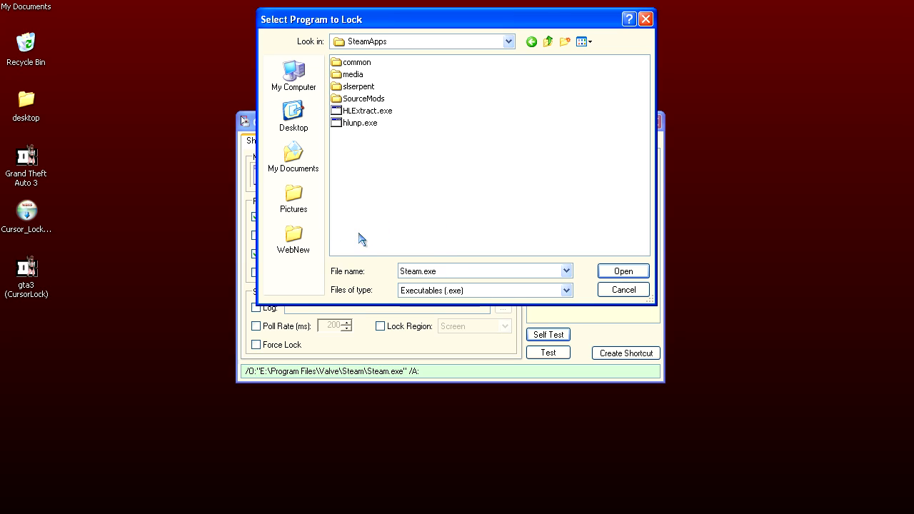
mouse_move(365, 69)
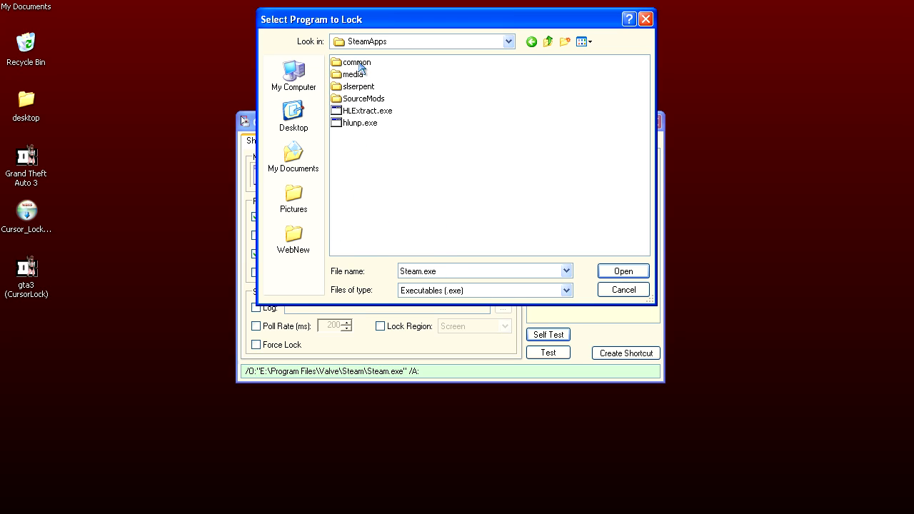
double_click(357, 63)
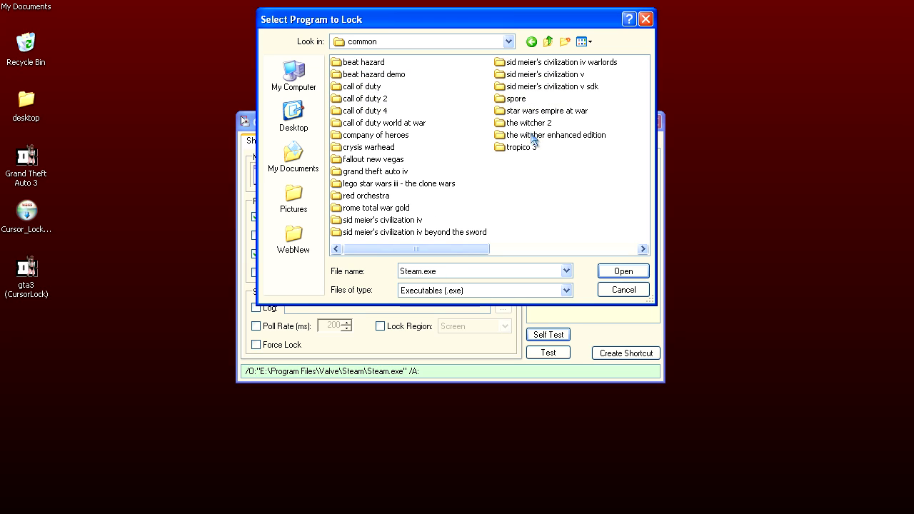
double_click(554, 135)
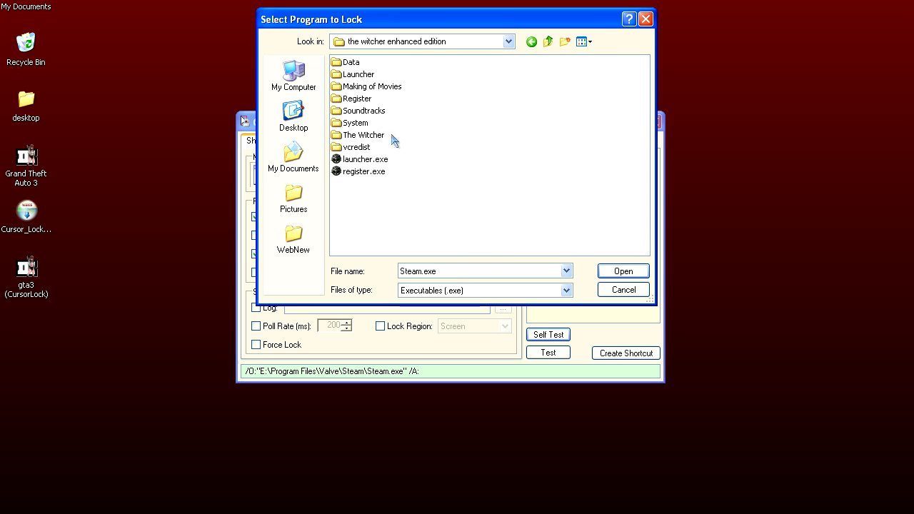
double_click(359, 123)
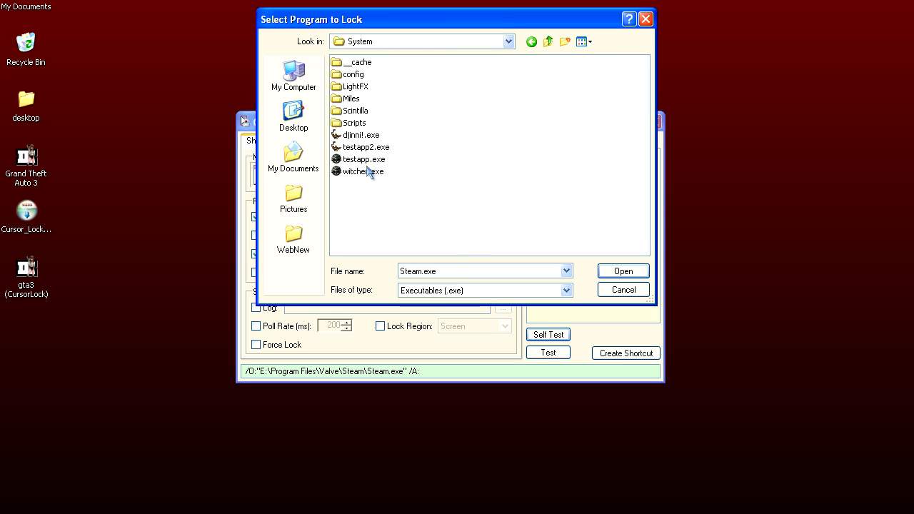
left_click(362, 171)
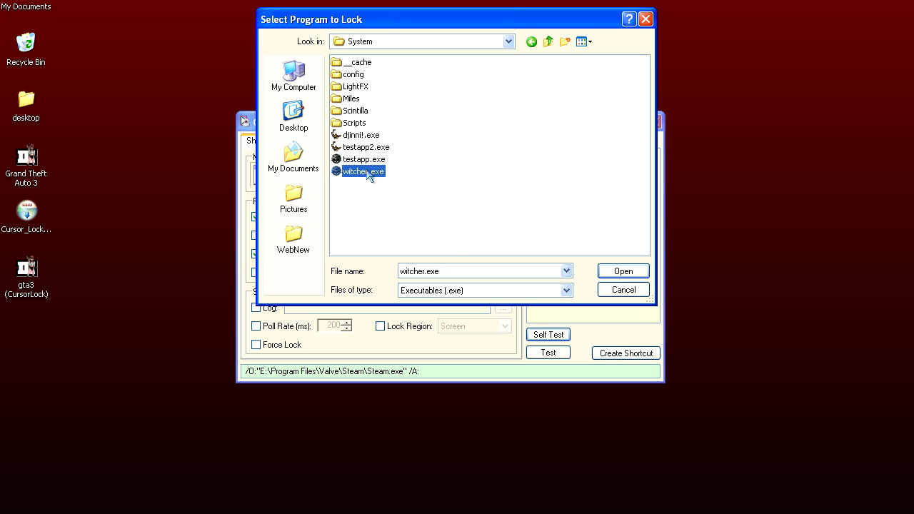
left_click(623, 272)
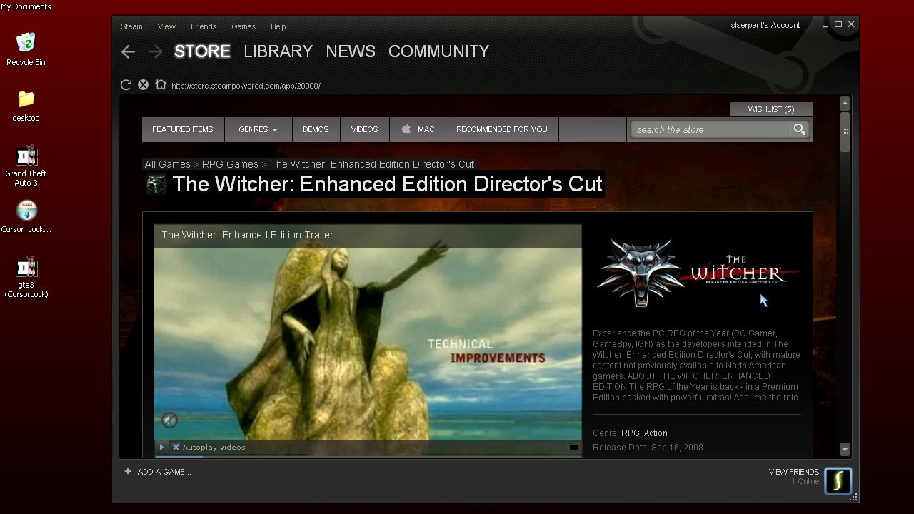
Select and copy The Witcher's app ID 20900 from the store page URL.
double_click(300, 86)
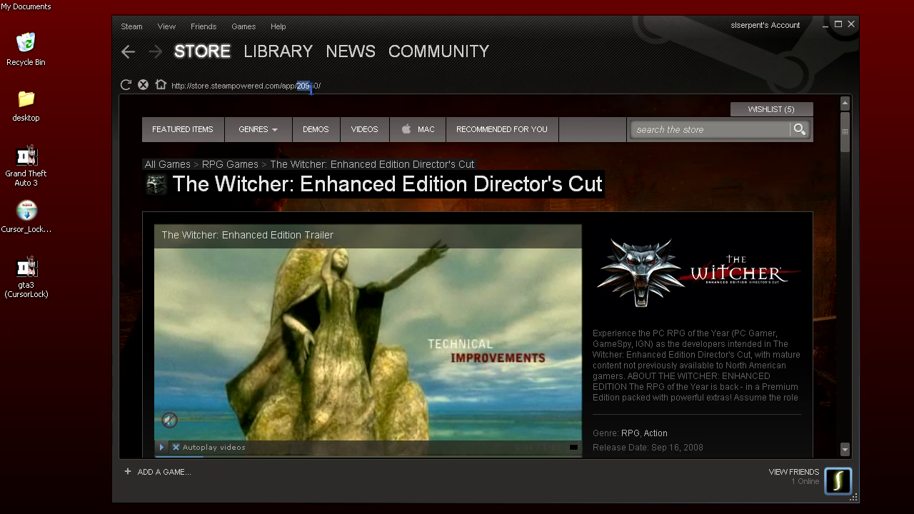
right_click(311, 86)
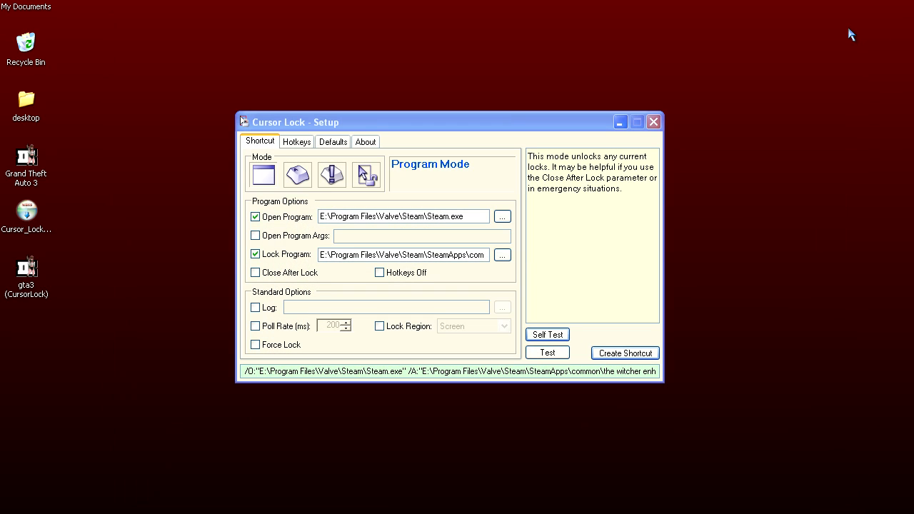
Enable Open Program Args and set them to '-applaunch 20900' using the pasted Witcher app ID.
left_click(254, 236)
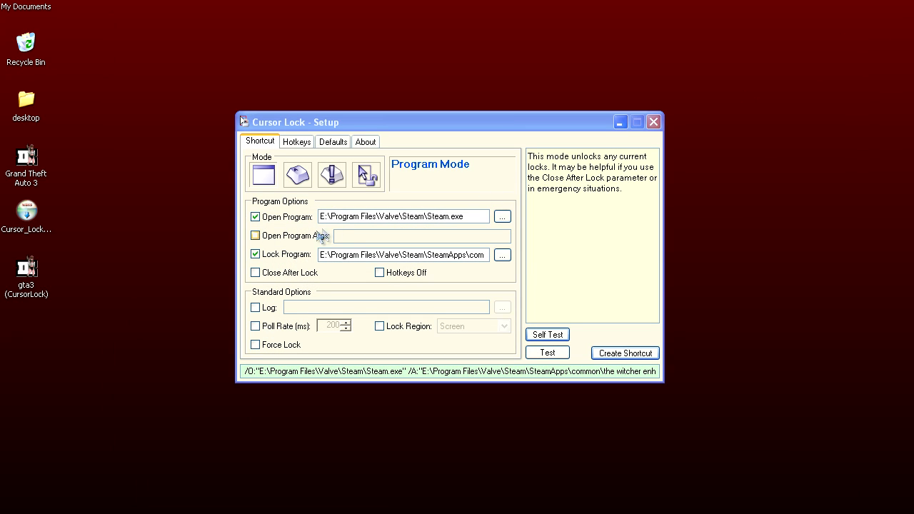
left_click(254, 235)
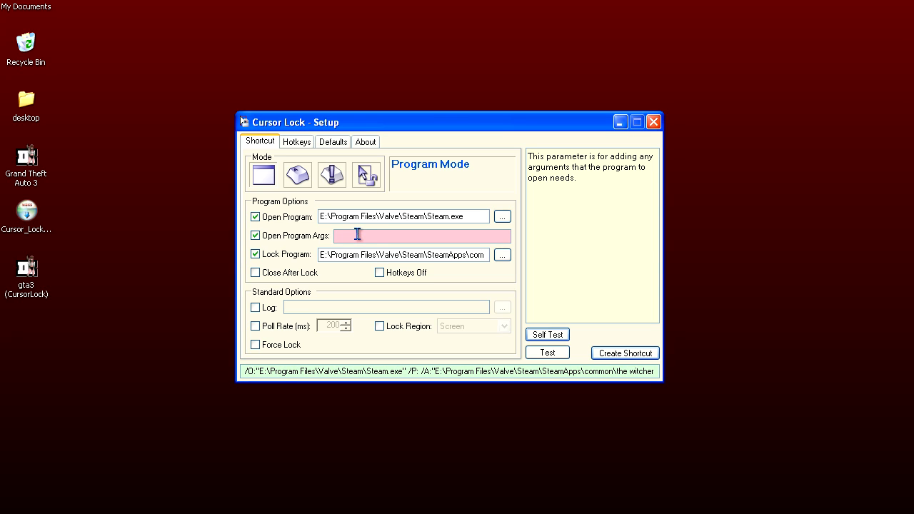
type("-appl")
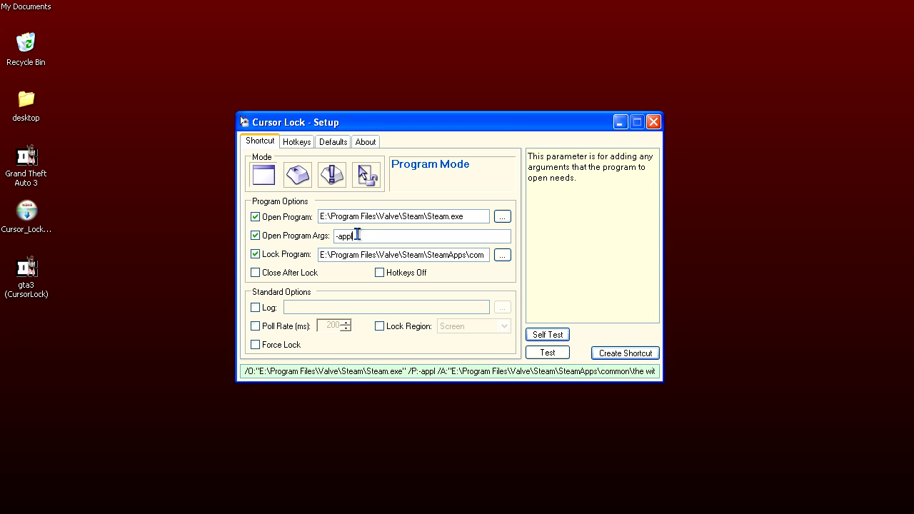
type("launch")
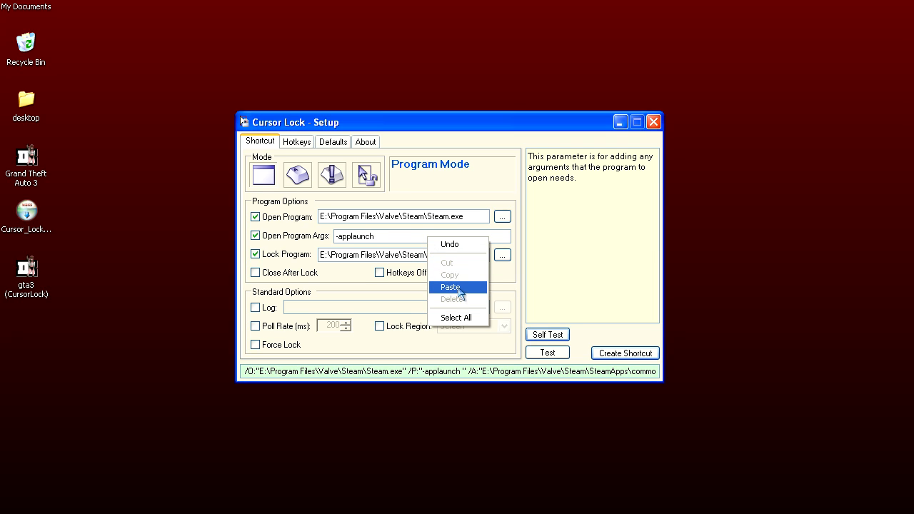
left_click(451, 287)
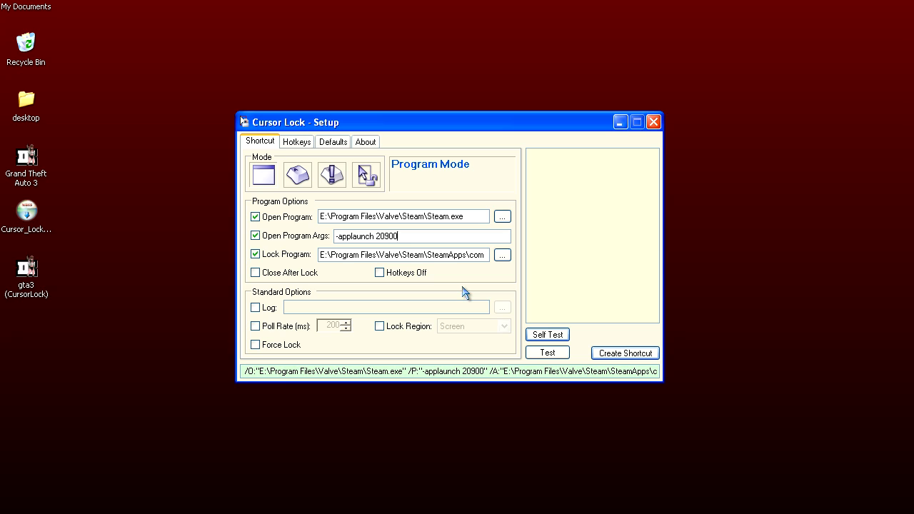
mouse_move(625, 352)
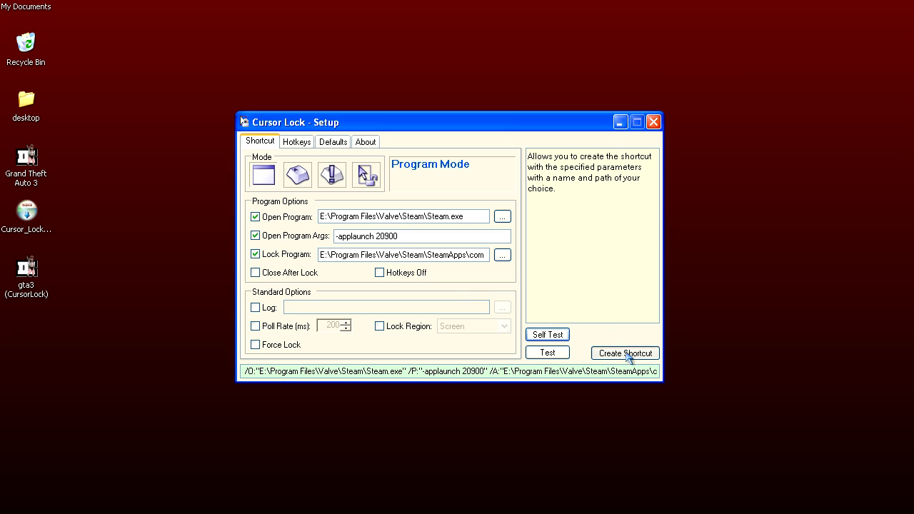